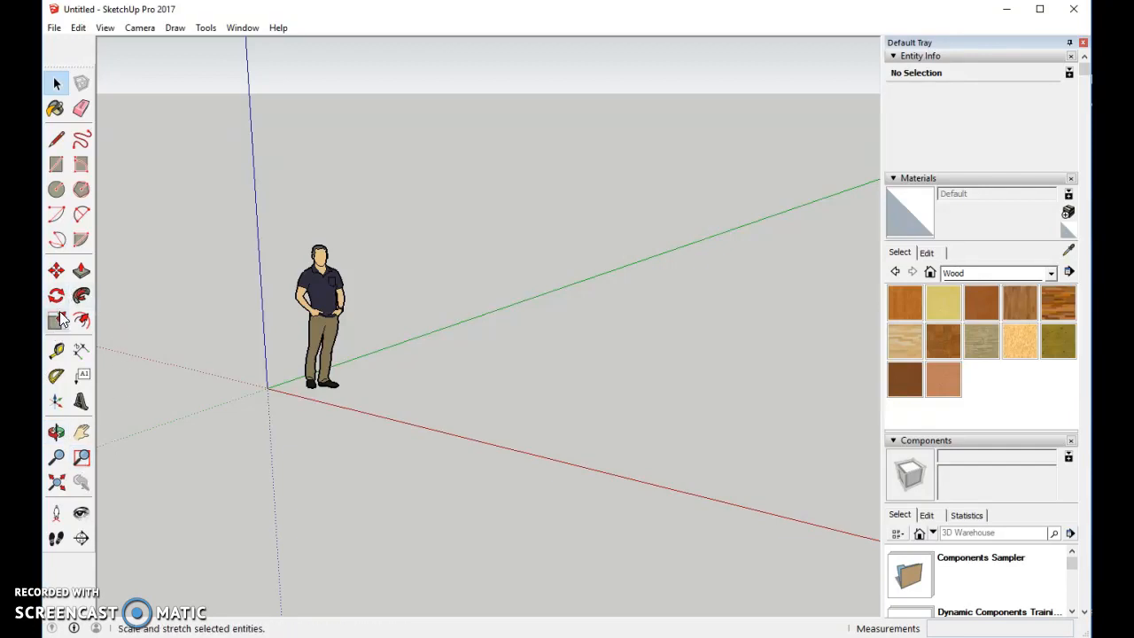
- Draw a large ground rectangle with the Rectangle tool, starting near the origin
click(56, 163)
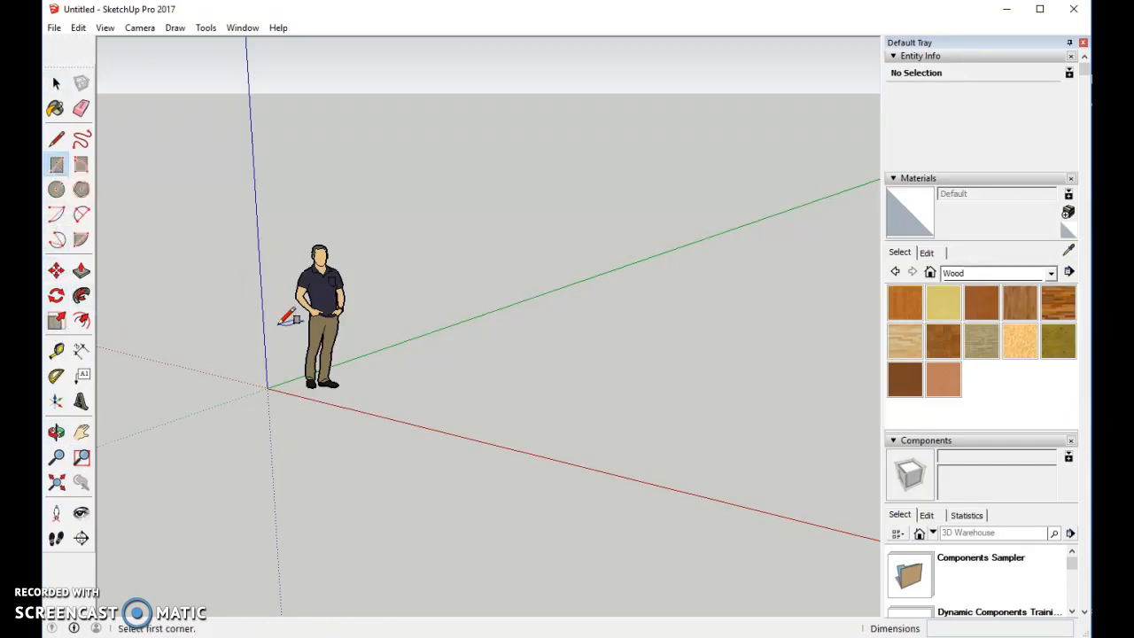
mouse_move(363, 400)
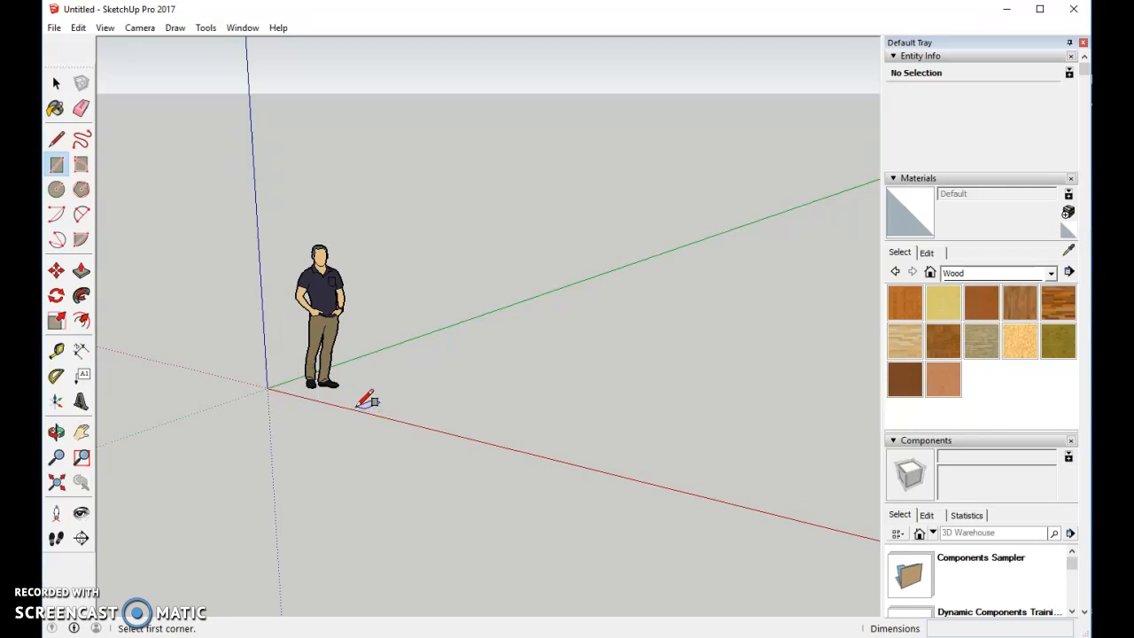
drag(365, 401, 613, 366)
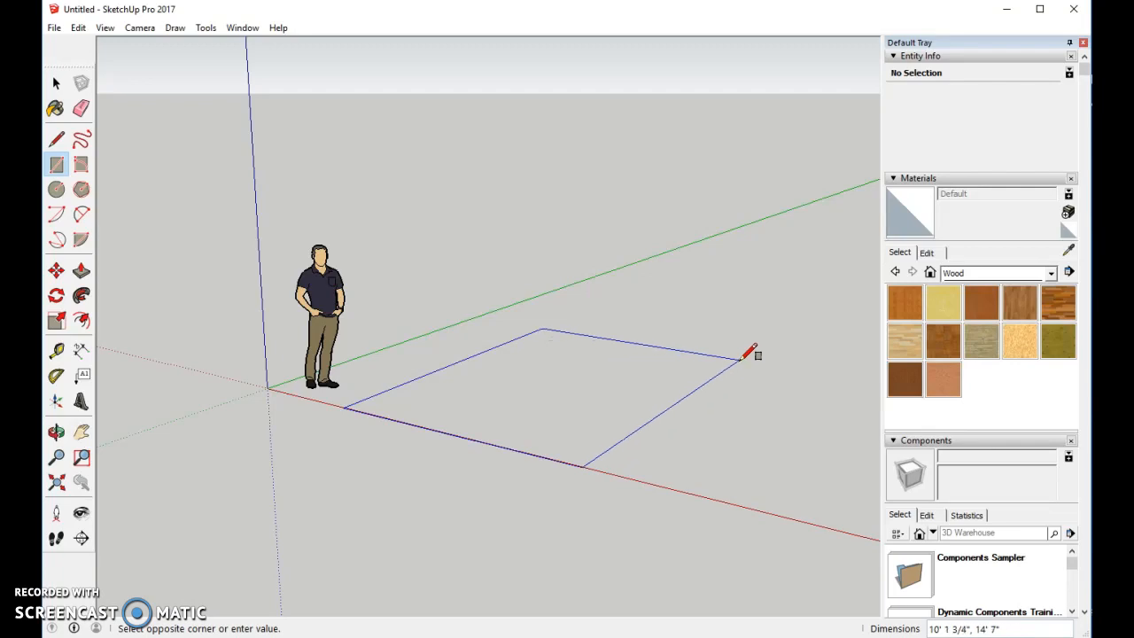
click(741, 354)
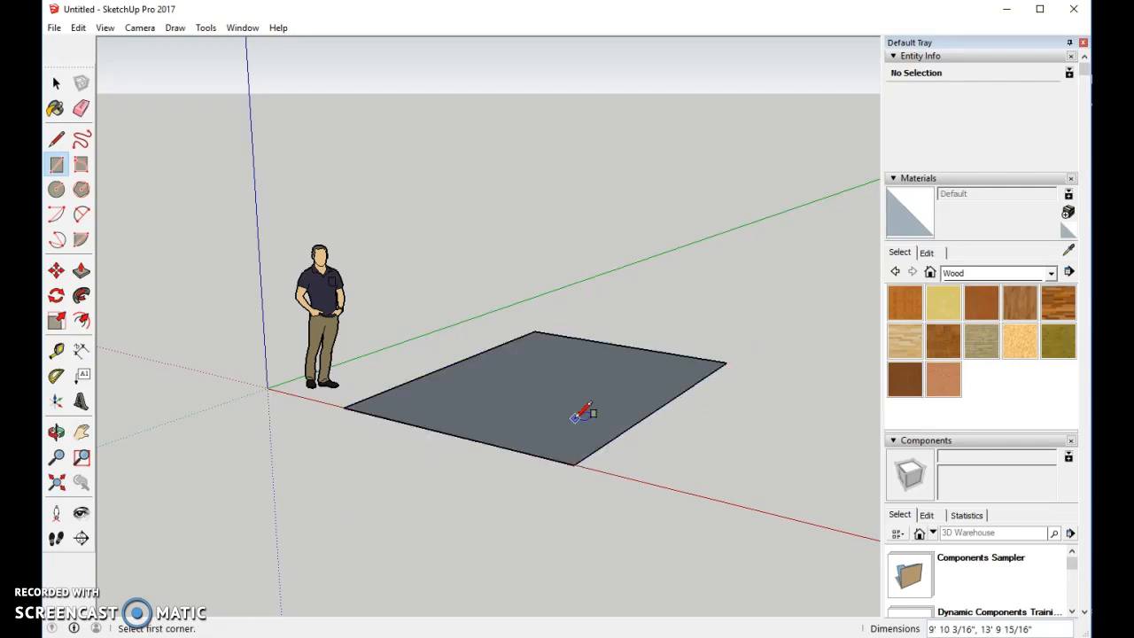
mouse_move(446, 406)
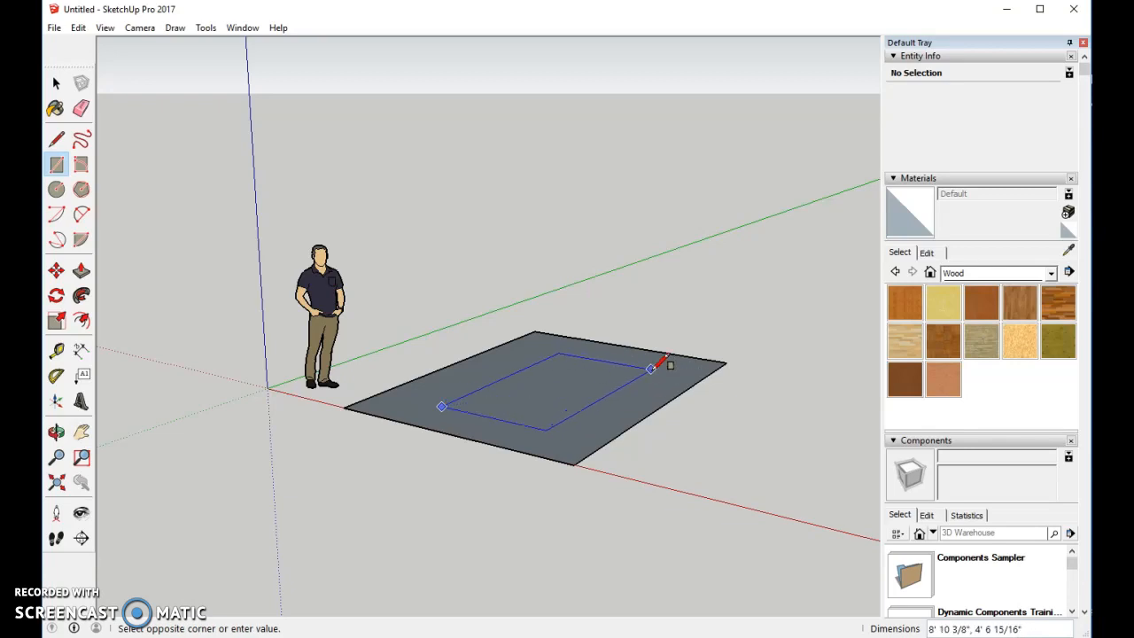
- Complete the inner rectangle and draw a small mat rectangle centred inside it
click(653, 365)
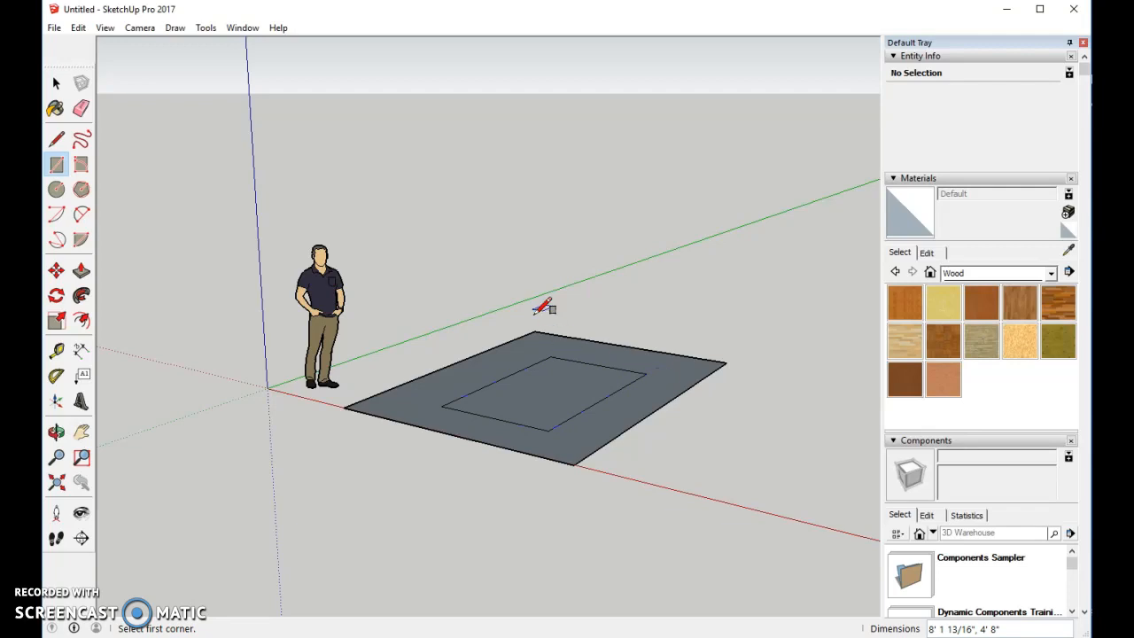
mouse_move(552, 382)
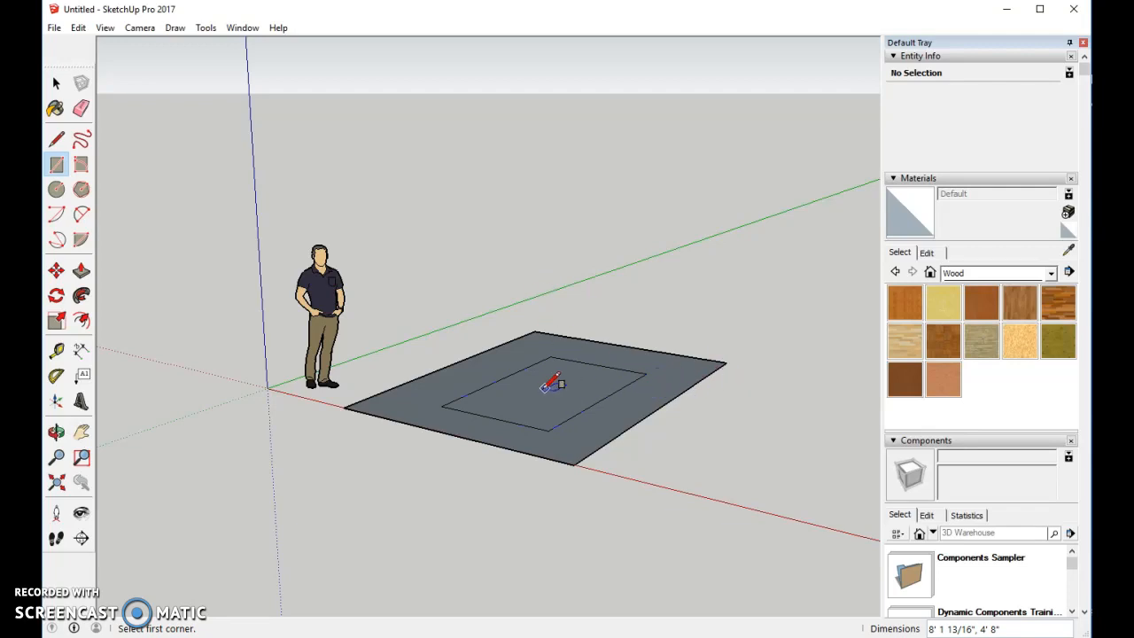
mouse_move(541, 365)
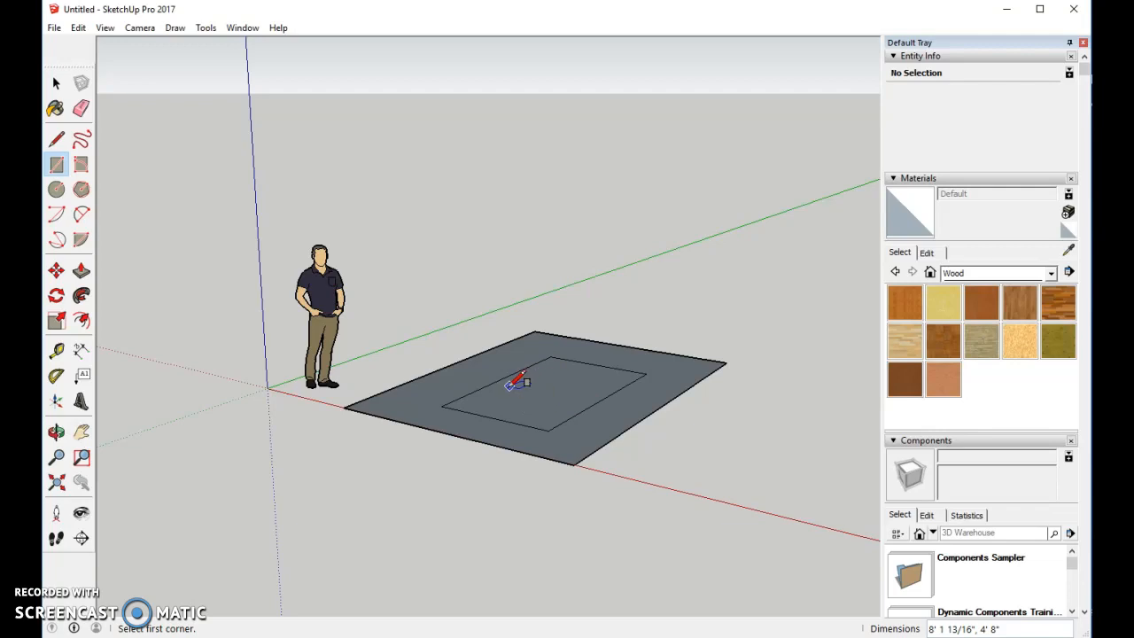
click(517, 390)
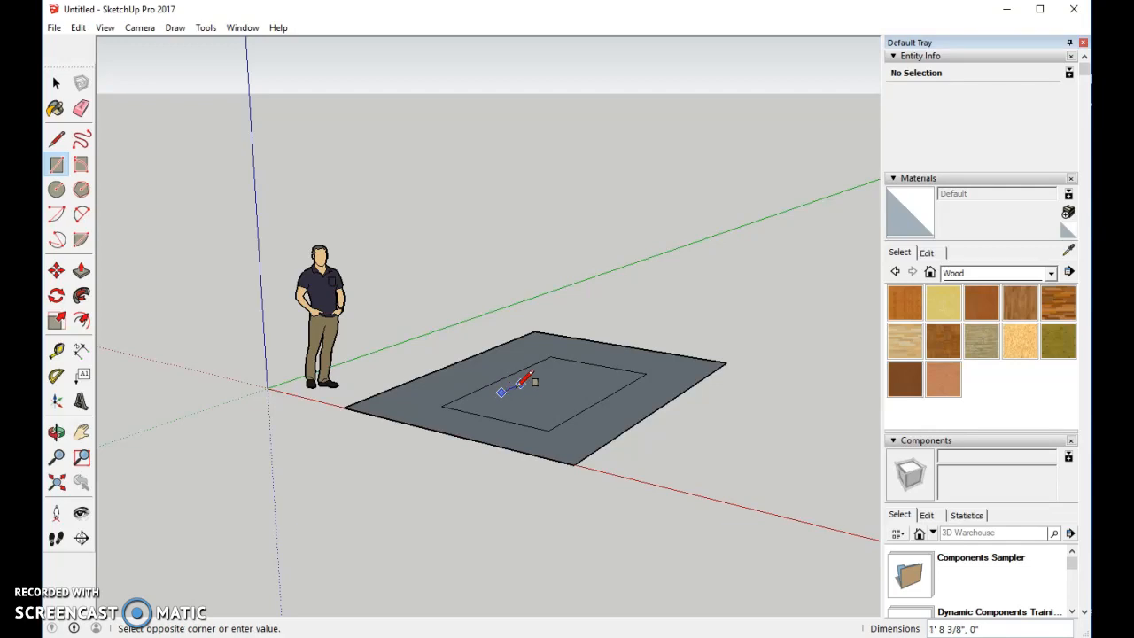
drag(502, 393, 623, 375)
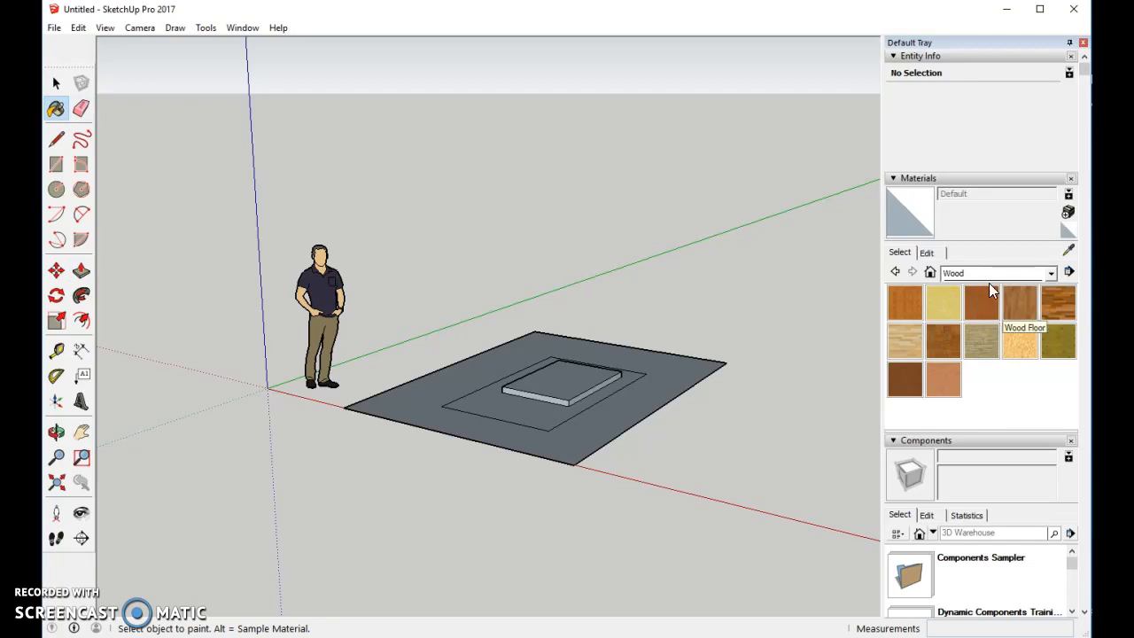
- Paint the slab with Grass Light Green from Landscaping, Fencing and Vegetation
click(1052, 273)
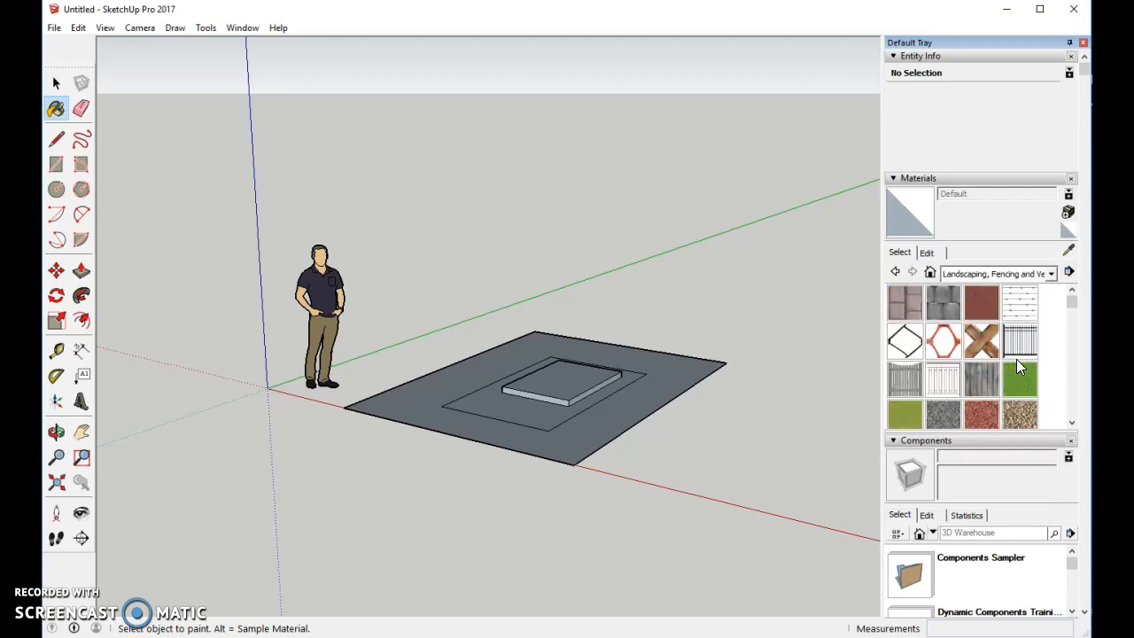
mouse_move(1036, 400)
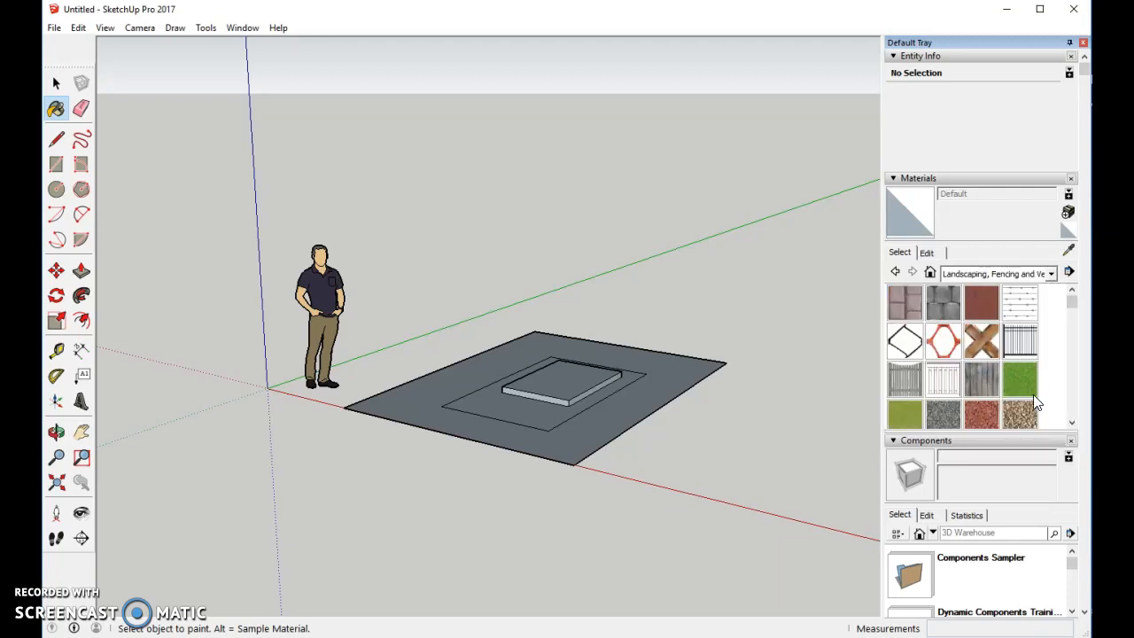
scroll(down, 3)
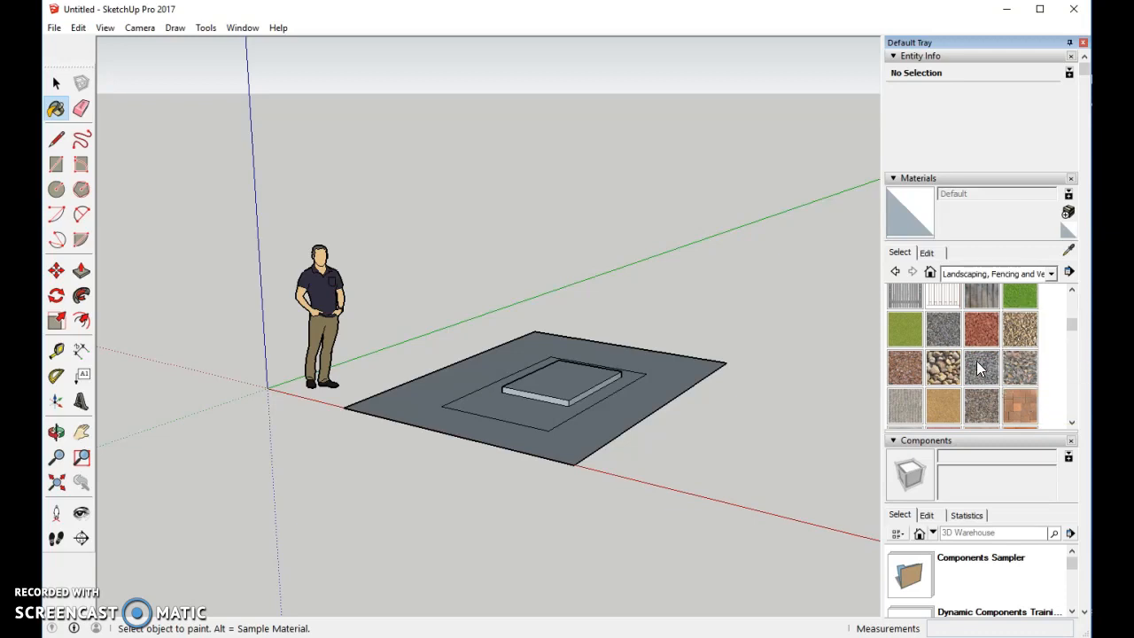
mouse_move(904, 328)
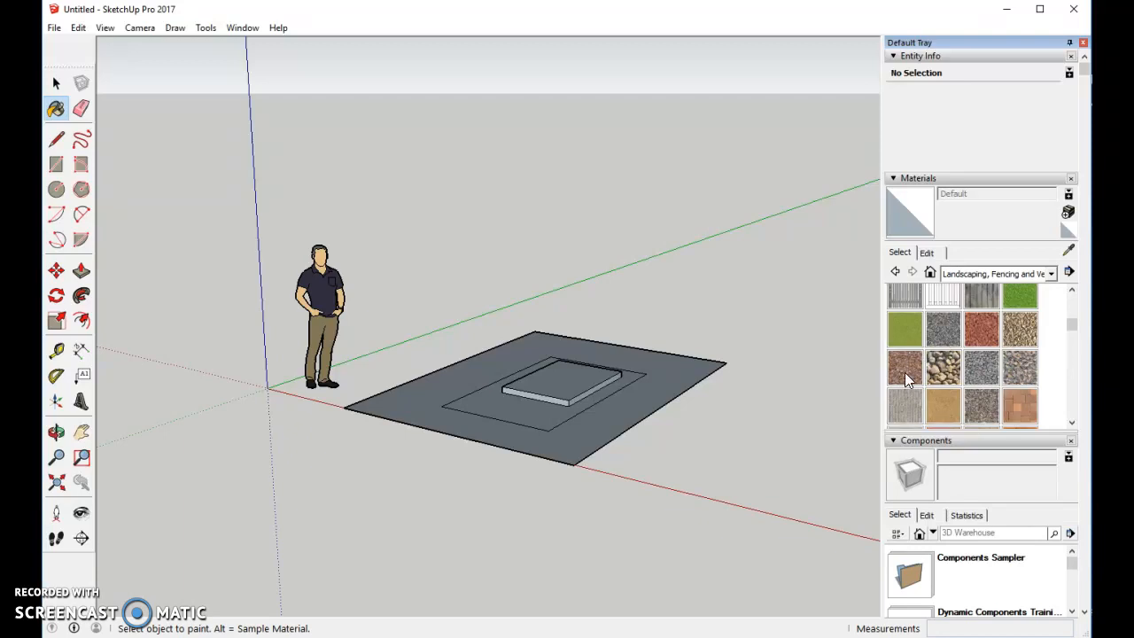
click(553, 376)
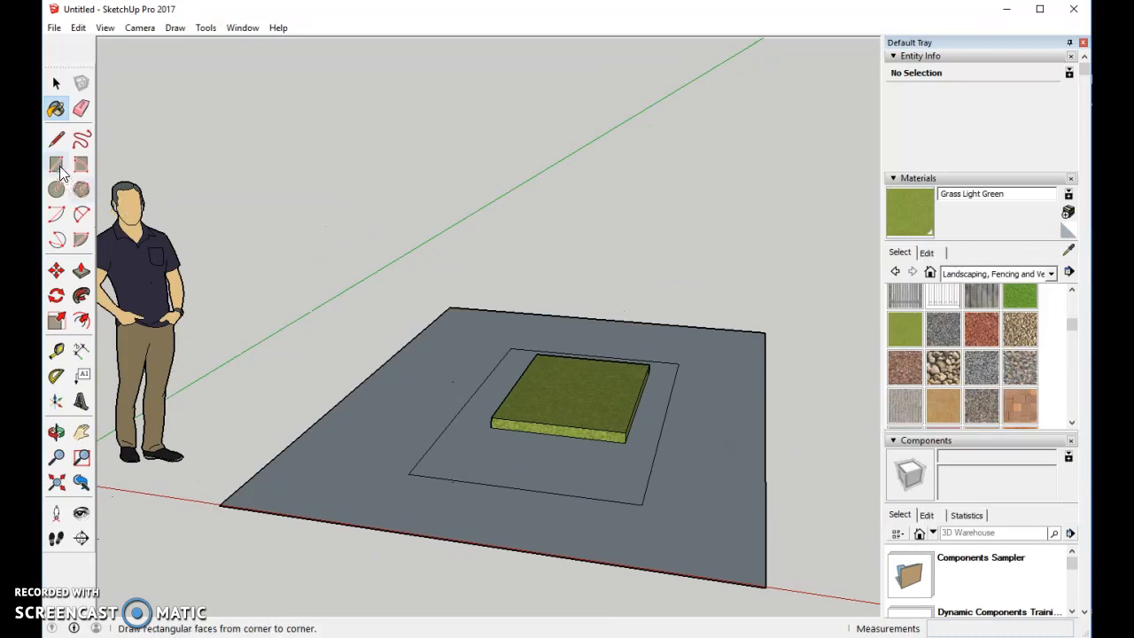
- Push/Pull the inner rectangle into a tall box, cap its top with lines and erase the extra edge
click(82, 269)
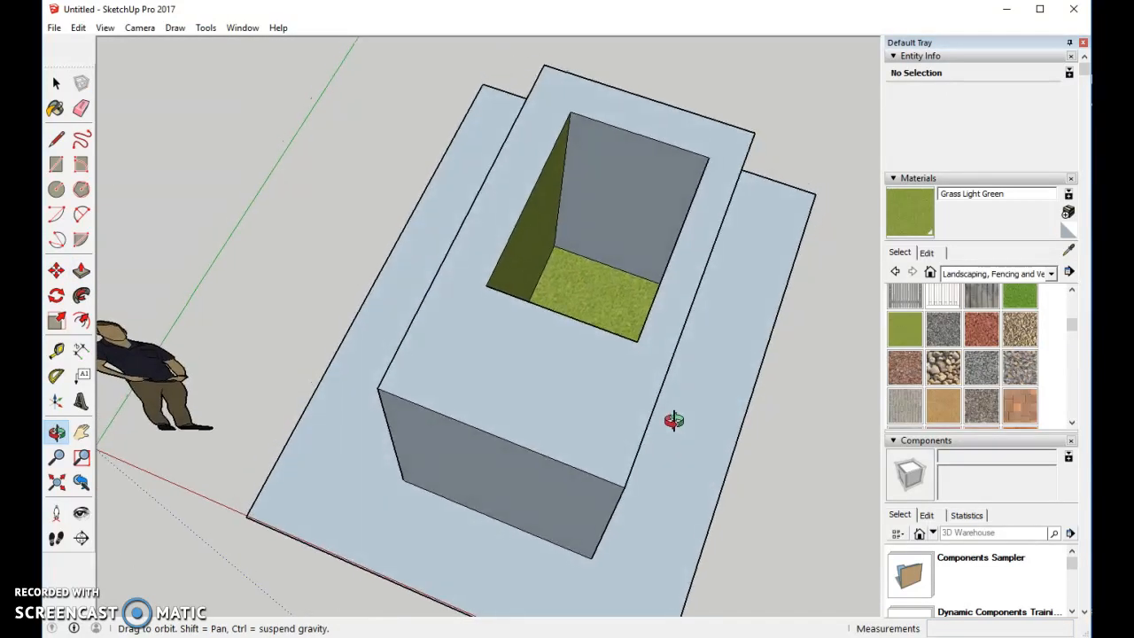
click(57, 138)
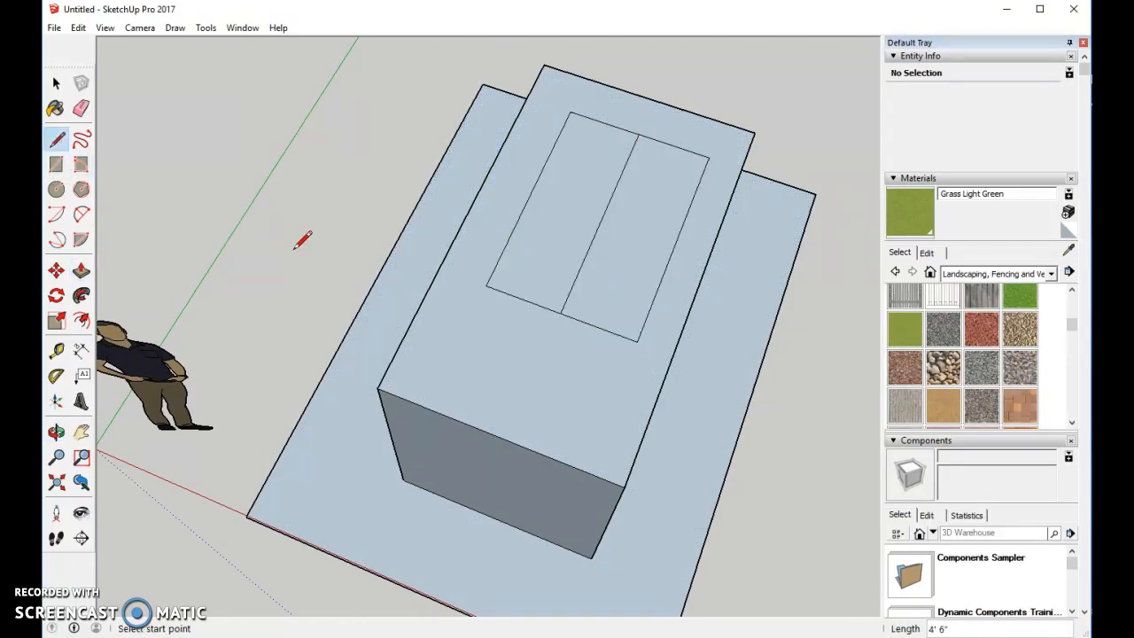
click(81, 108)
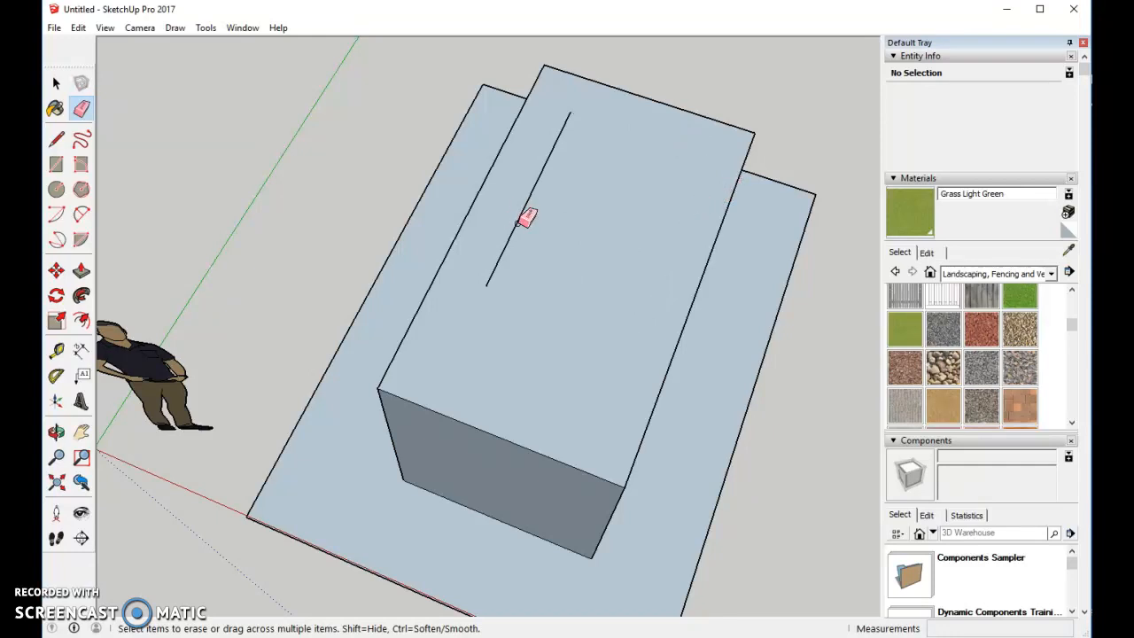
click(57, 138)
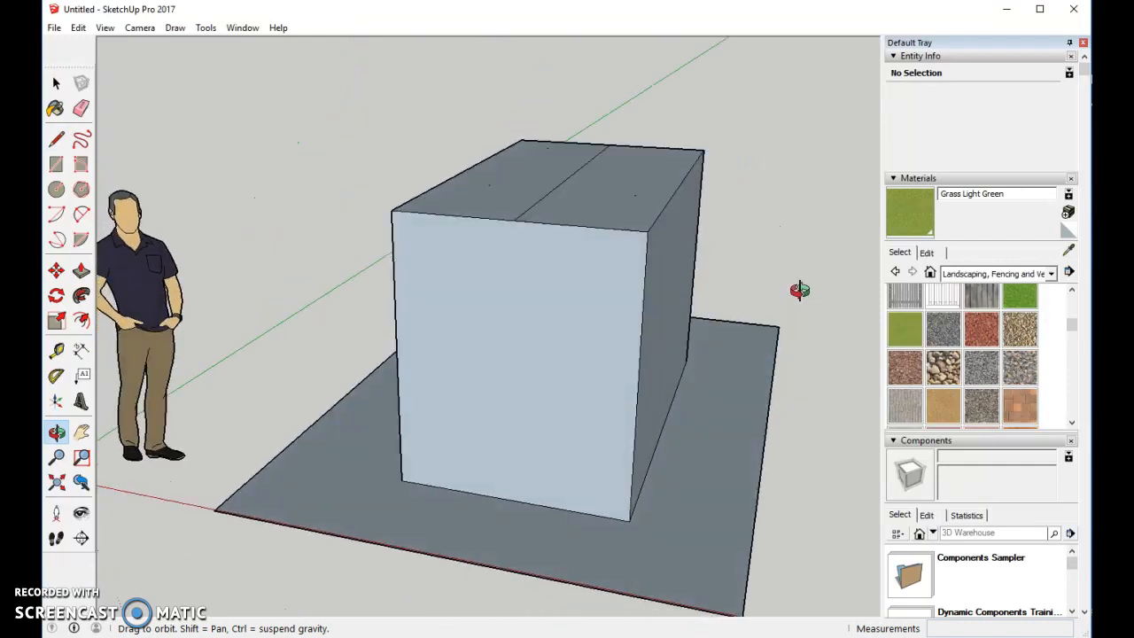
- Draw the gable line to the side edge and push away the leftover roof corner block
click(56, 138)
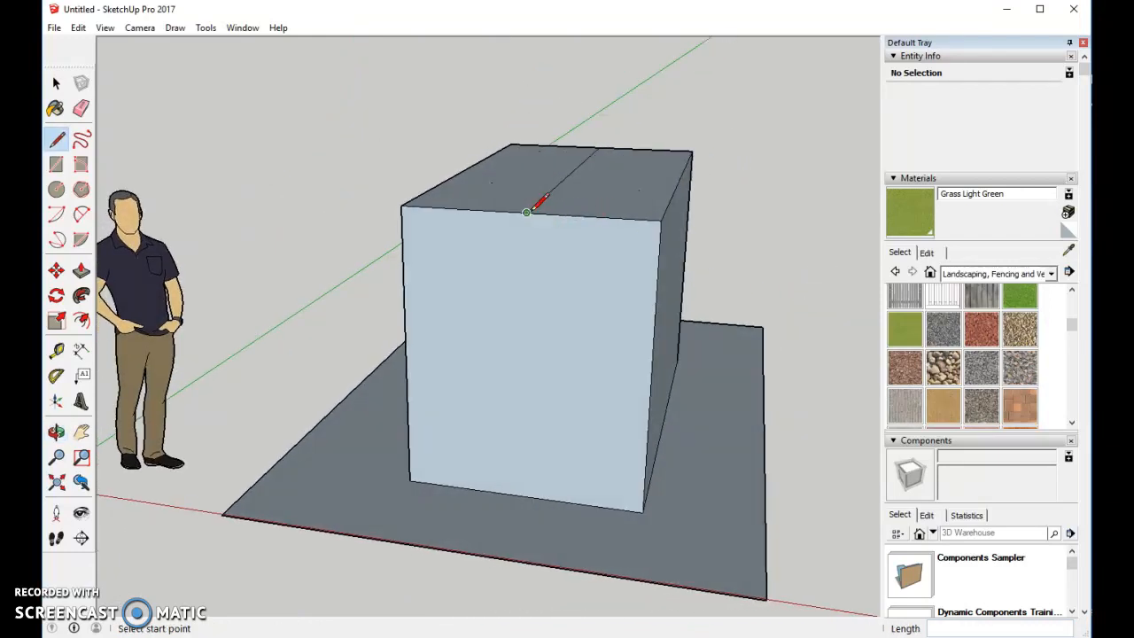
mouse_move(657, 281)
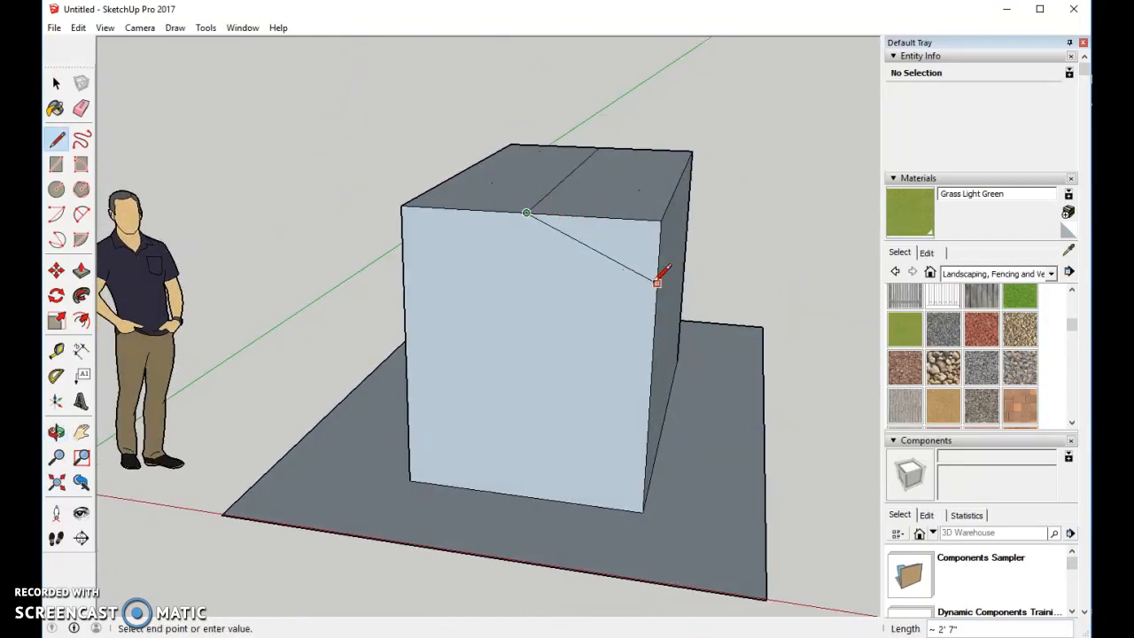
mouse_move(657, 292)
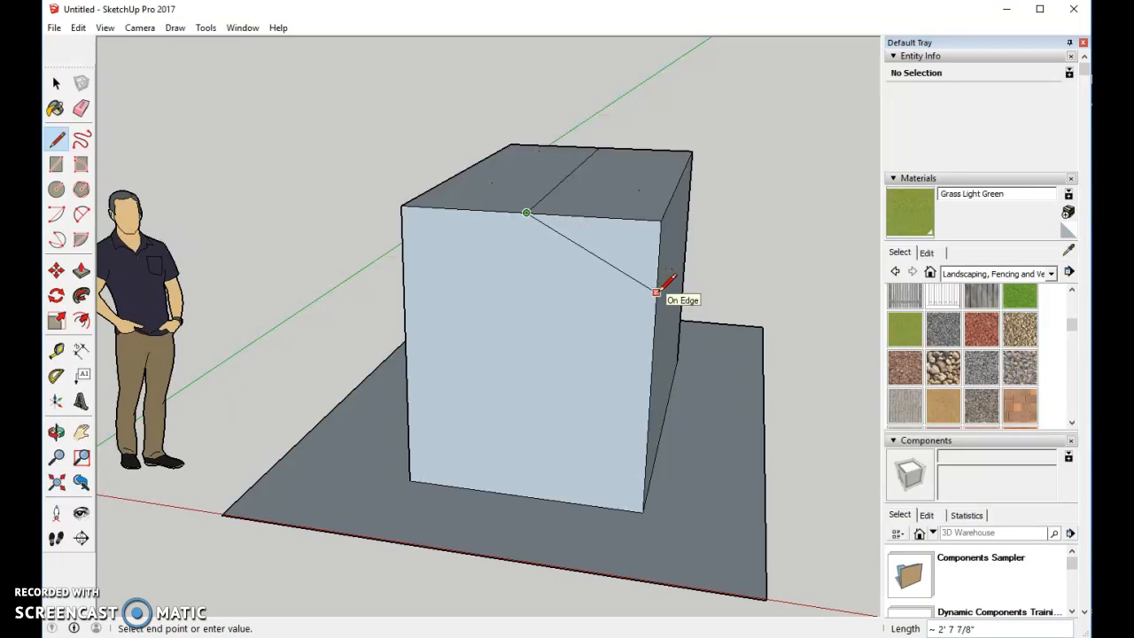
click(655, 292)
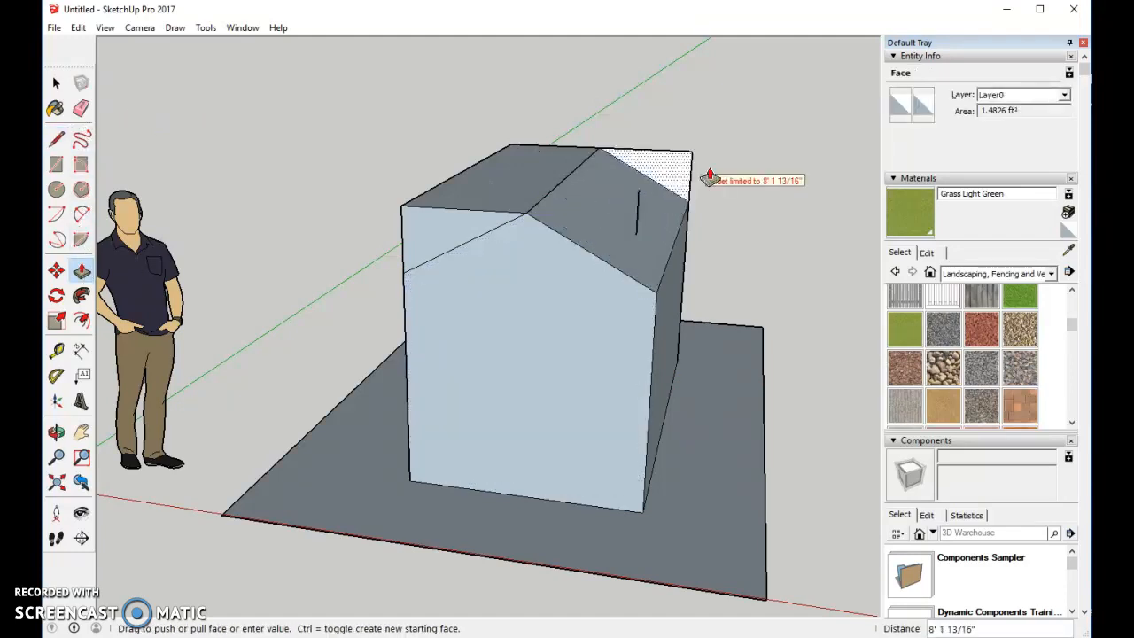
drag(709, 177, 540, 160)
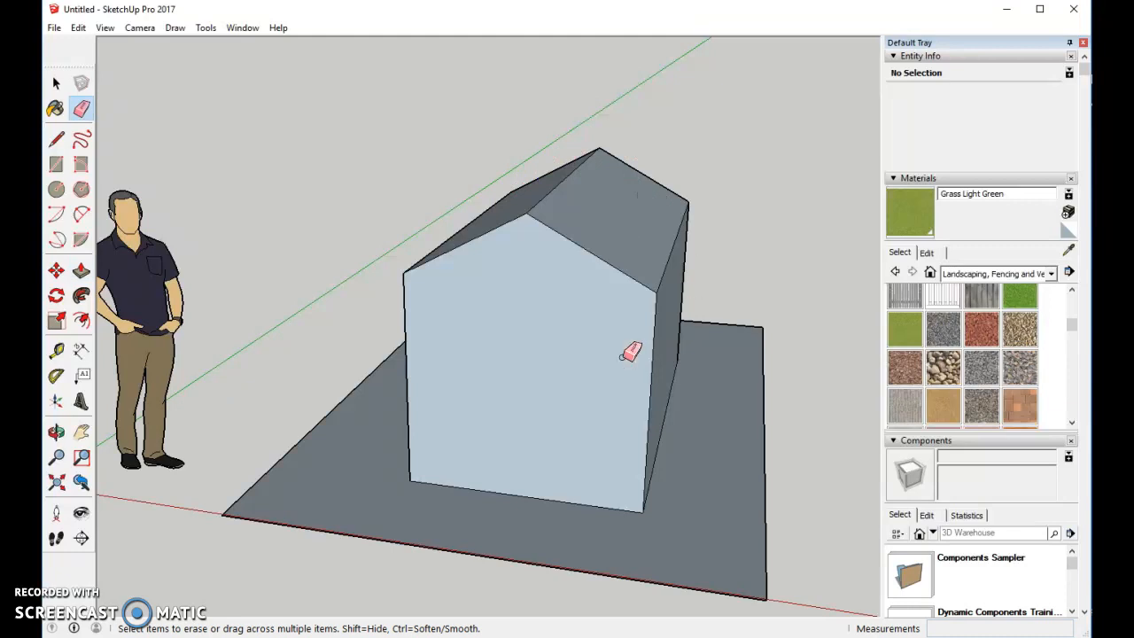
mouse_move(779, 356)
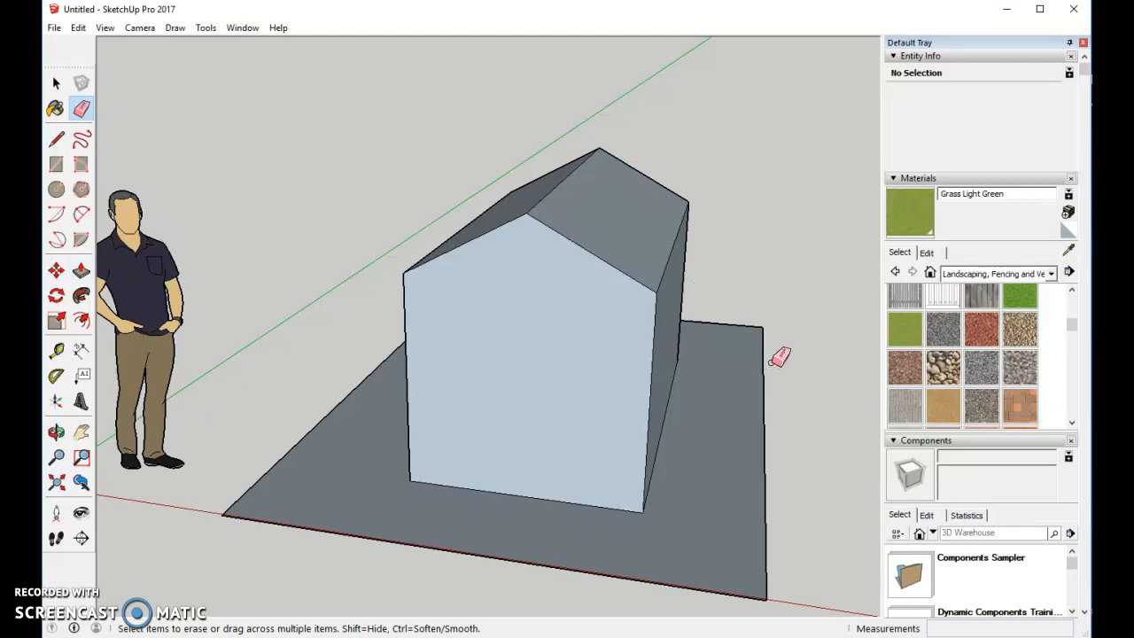
mouse_move(831, 353)
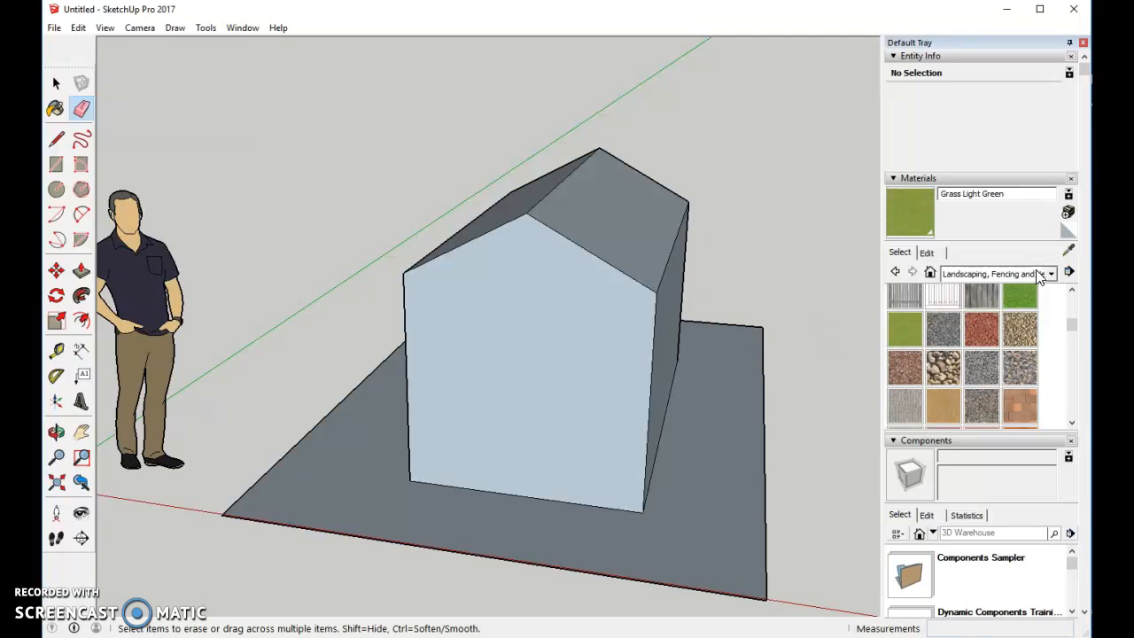
- Paint both roof slopes with Roofing Shingles Multi from the Roofing category
click(1050, 273)
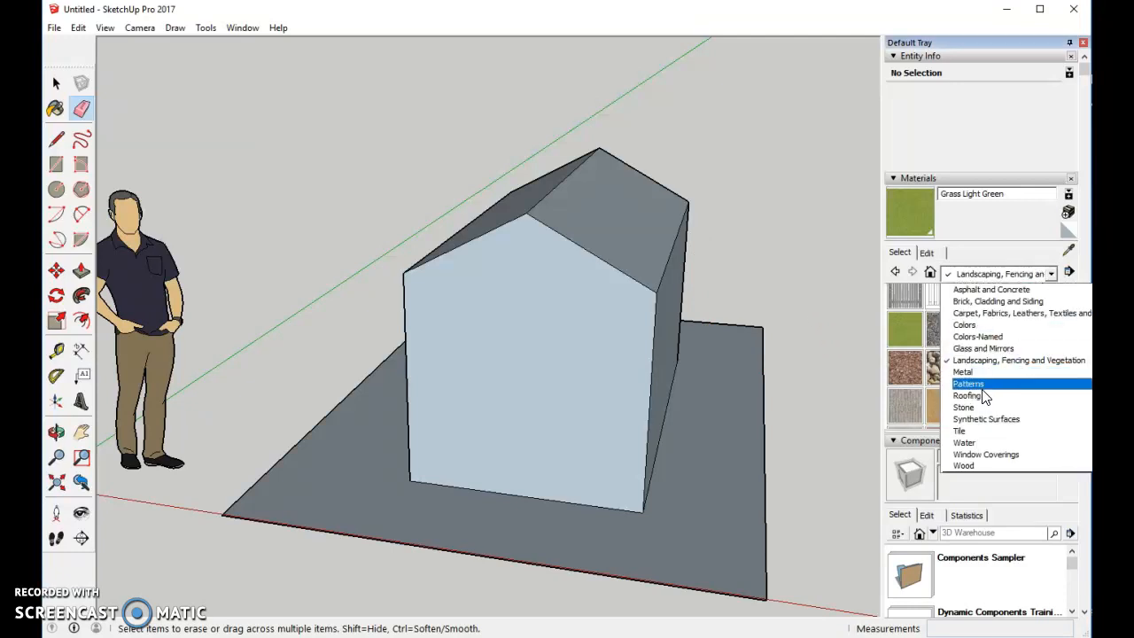
click(967, 395)
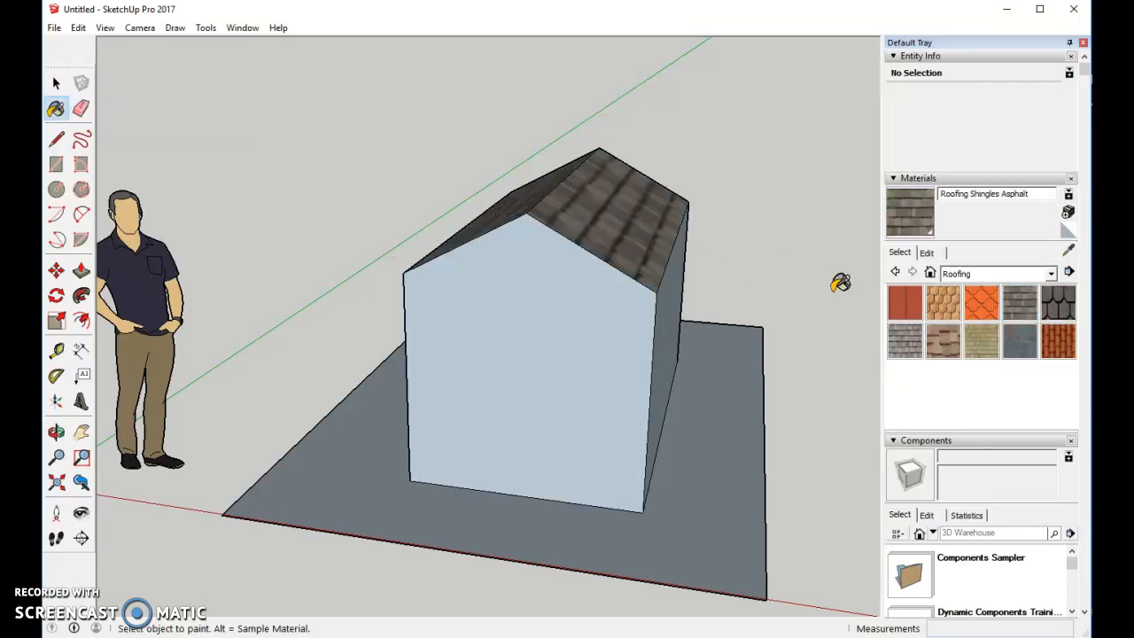
mouse_move(907, 340)
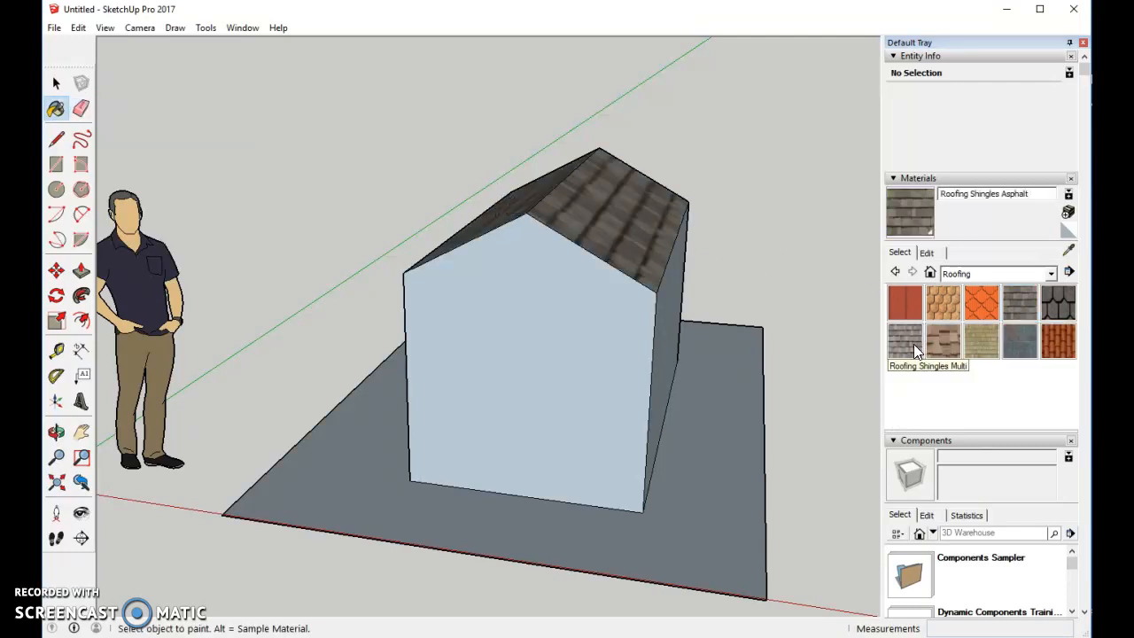
click(903, 341)
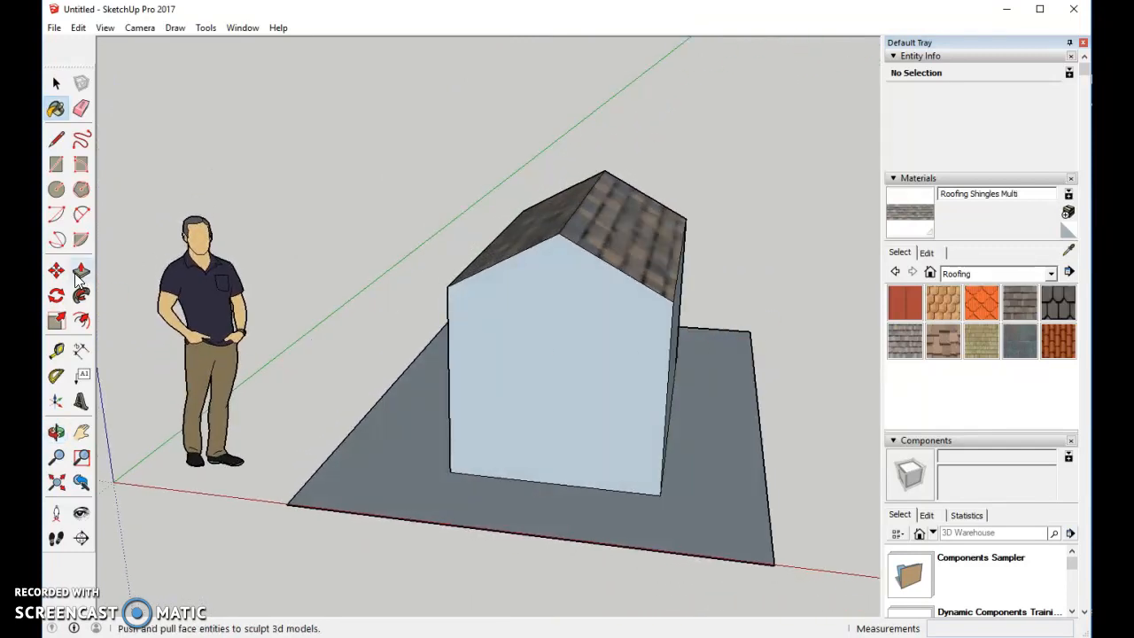
- Draw a door rectangle on the front wall, add an arc on top and erase the dividing line
click(57, 163)
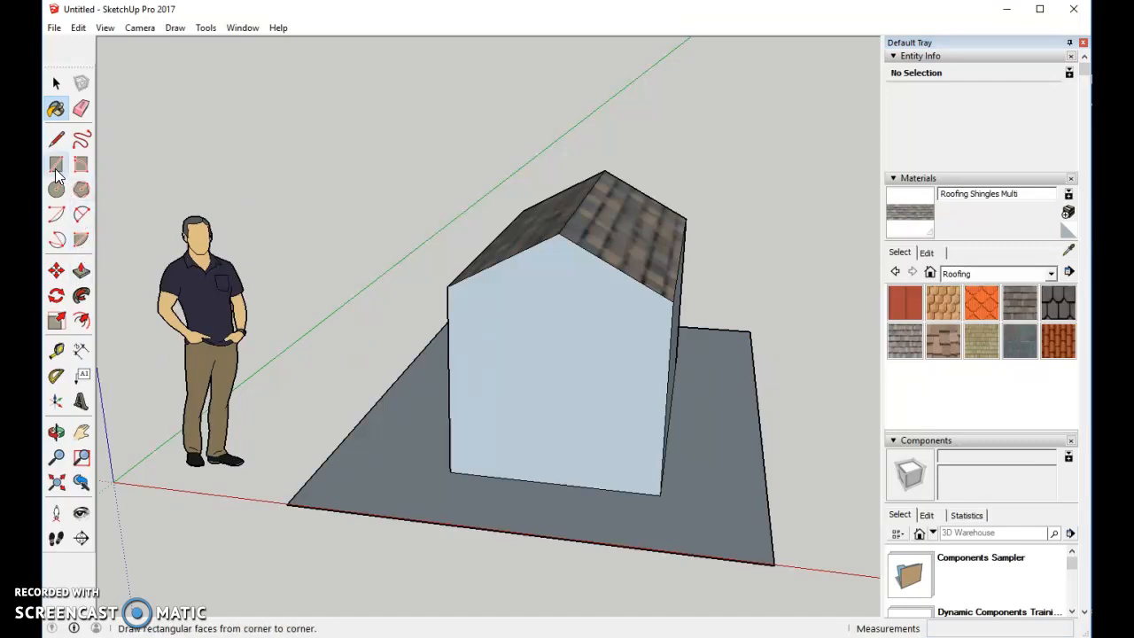
click(57, 167)
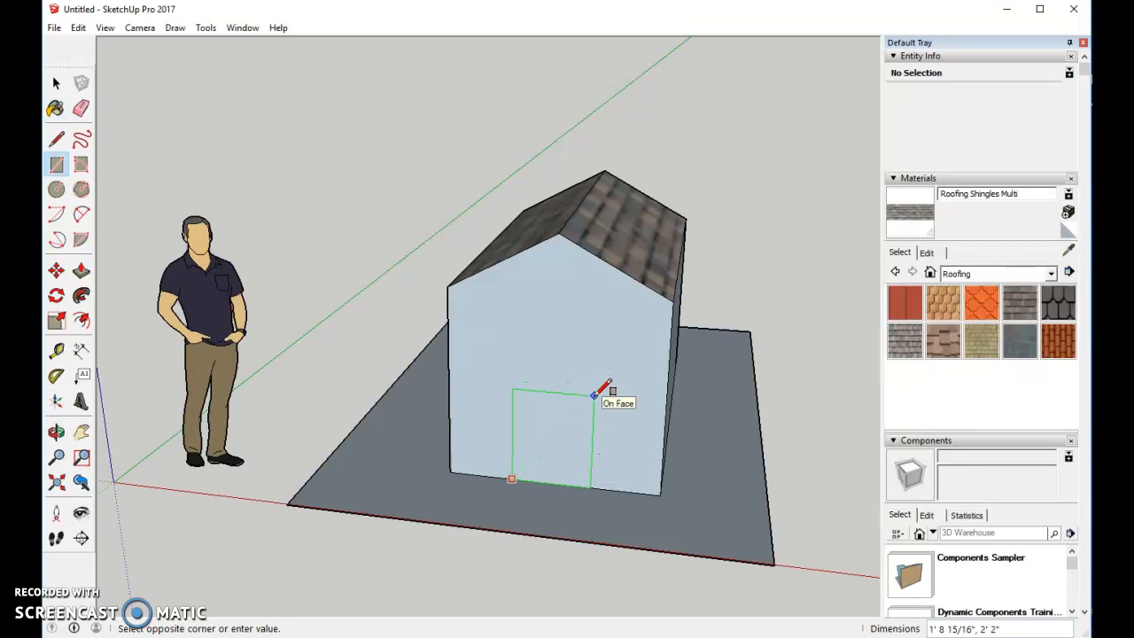
click(613, 391)
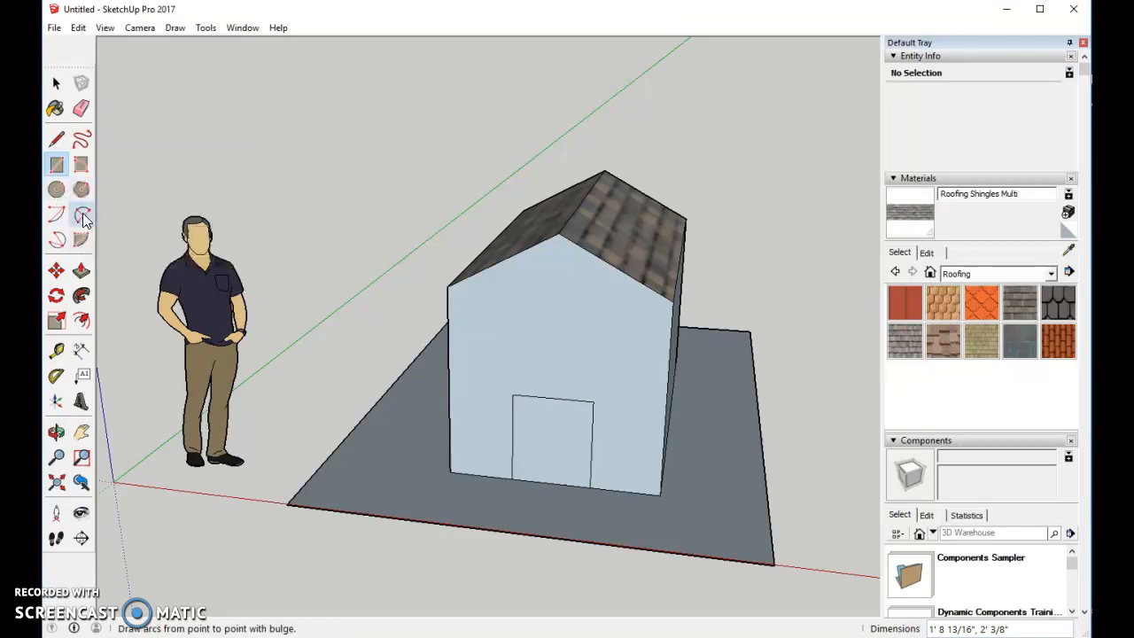
click(83, 212)
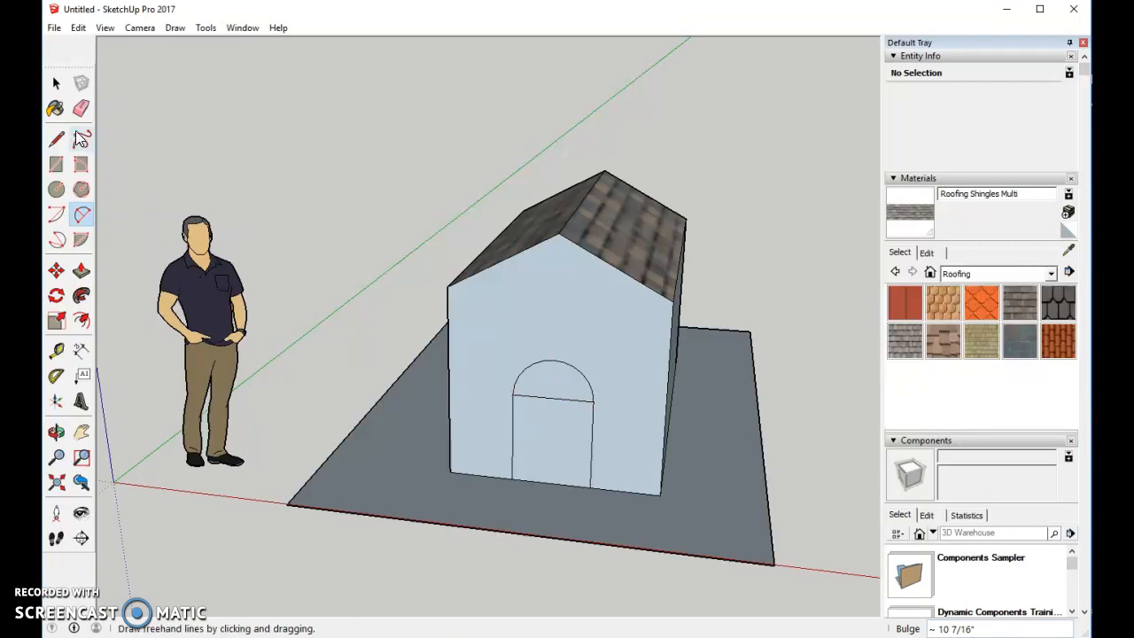
click(81, 108)
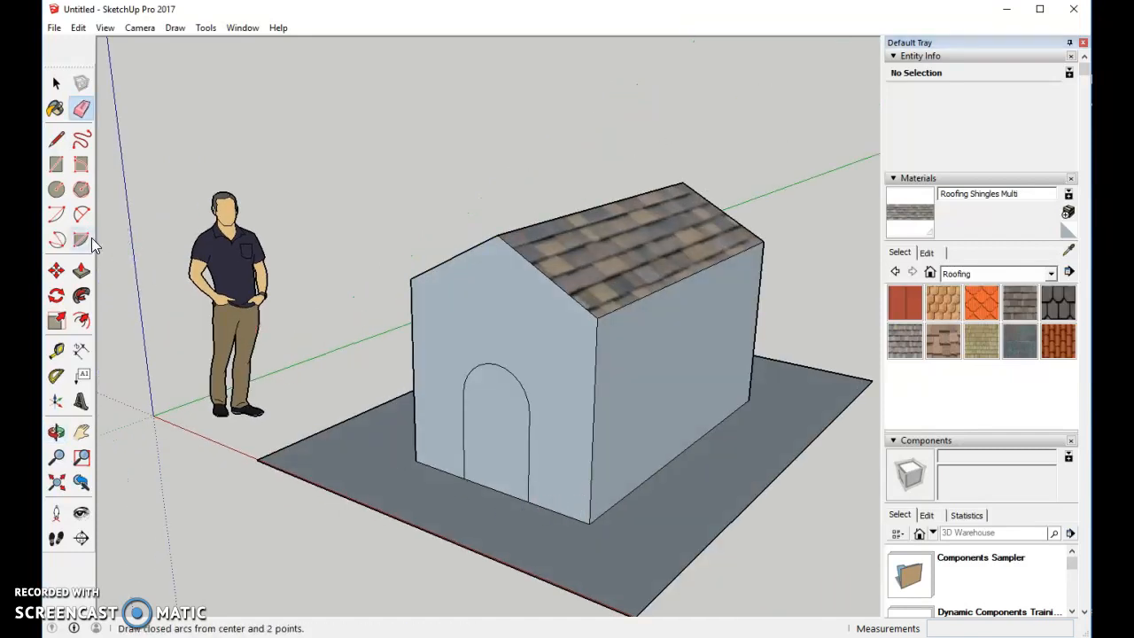
- Push/Pull the arched door face through the wall to open the doorway
click(57, 269)
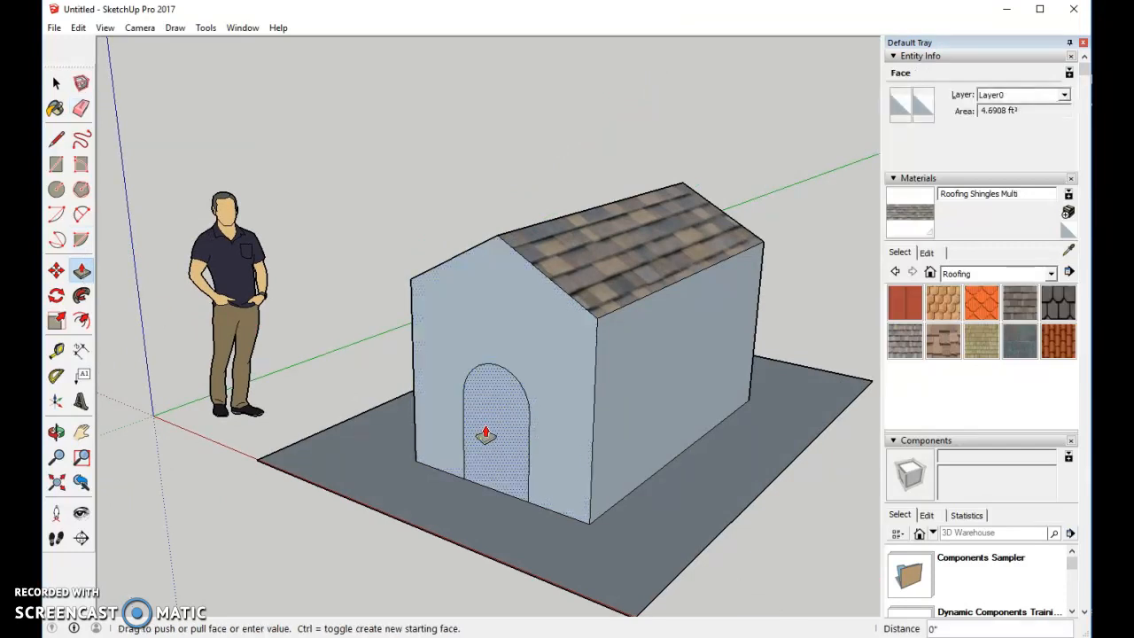
drag(485, 432, 489, 434)
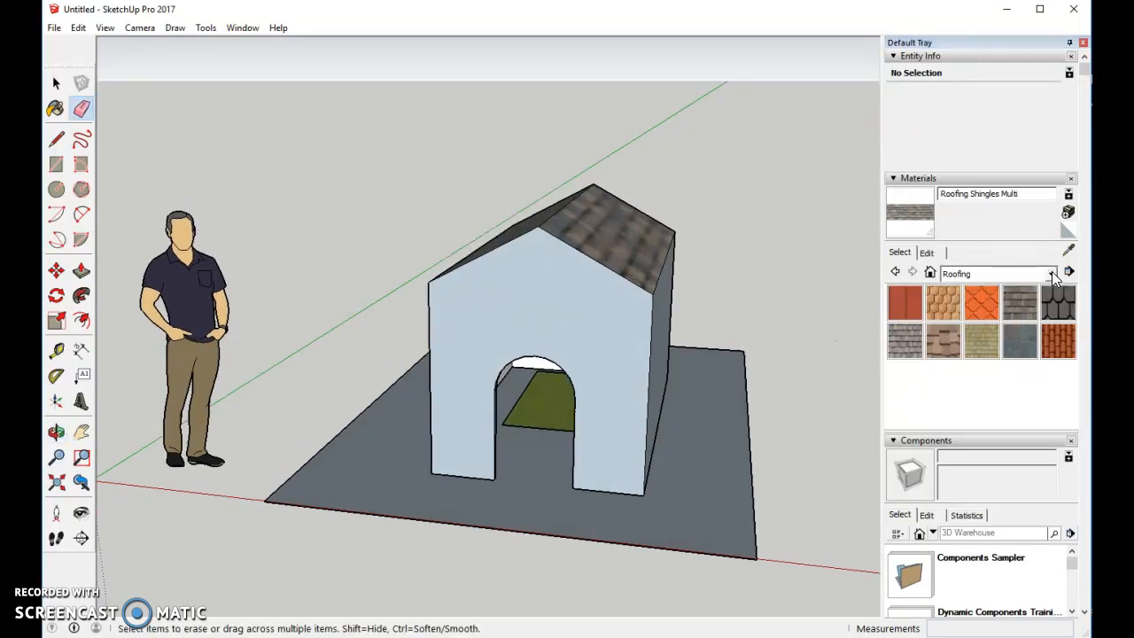
- Paint the walls with Wood Plywood Knots from the Wood category
click(1052, 272)
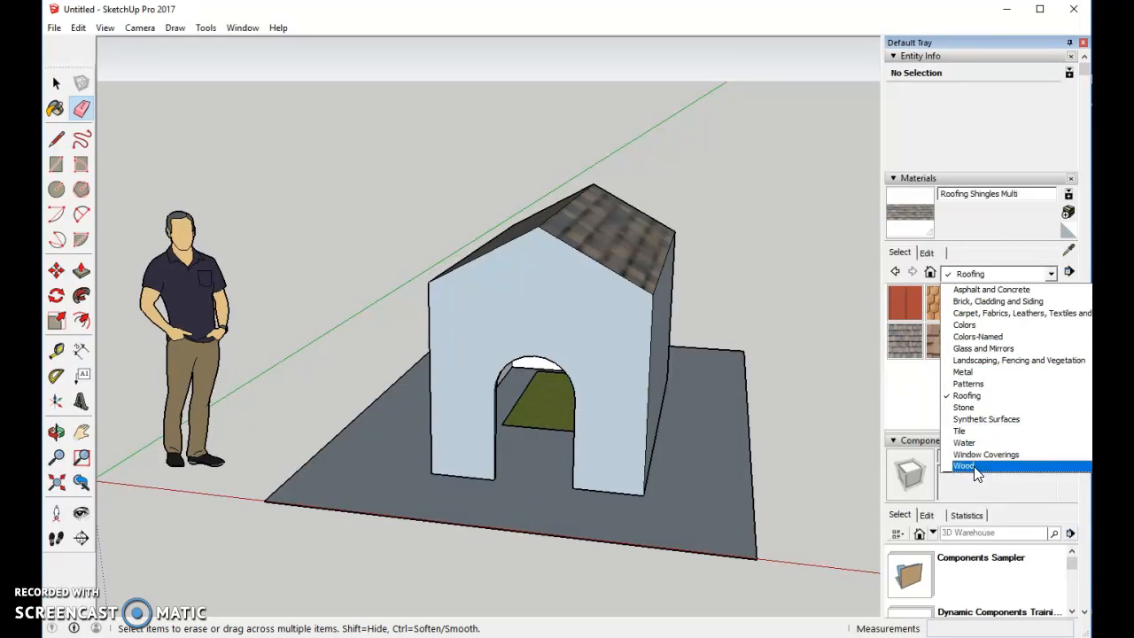
click(964, 464)
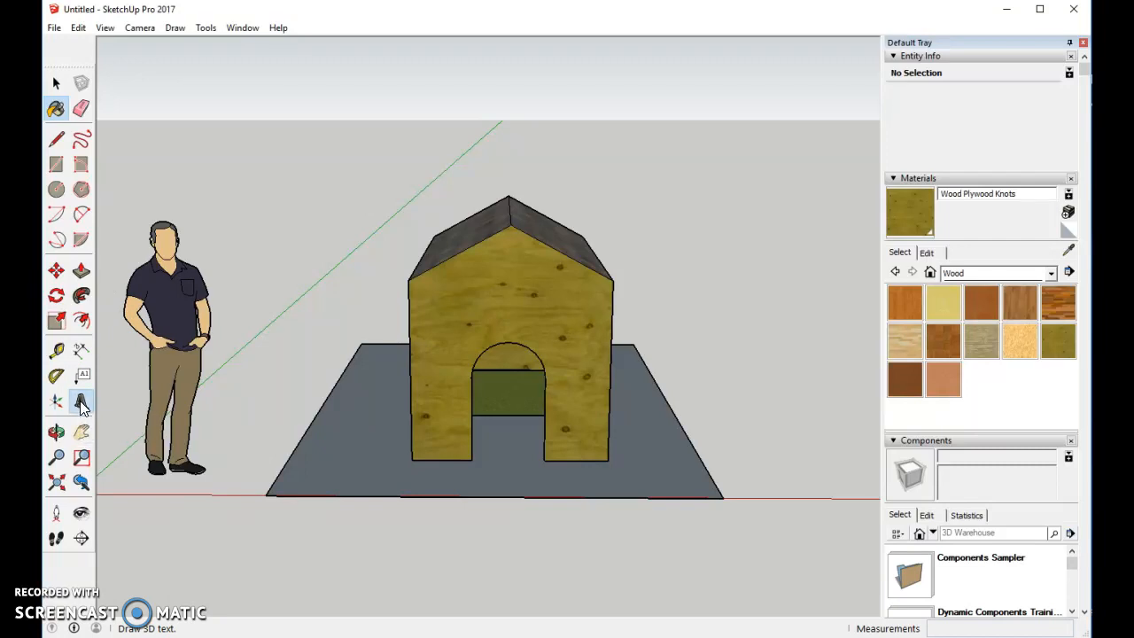
- Place 3D text reading REX and move it above the arched doorway
click(81, 400)
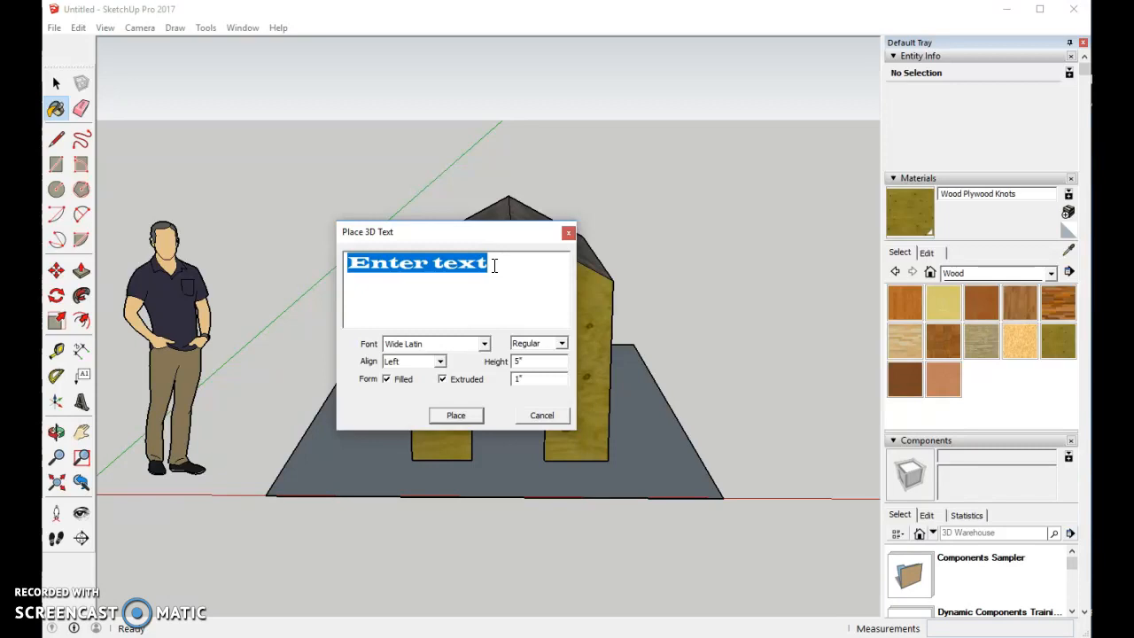
text(REX)
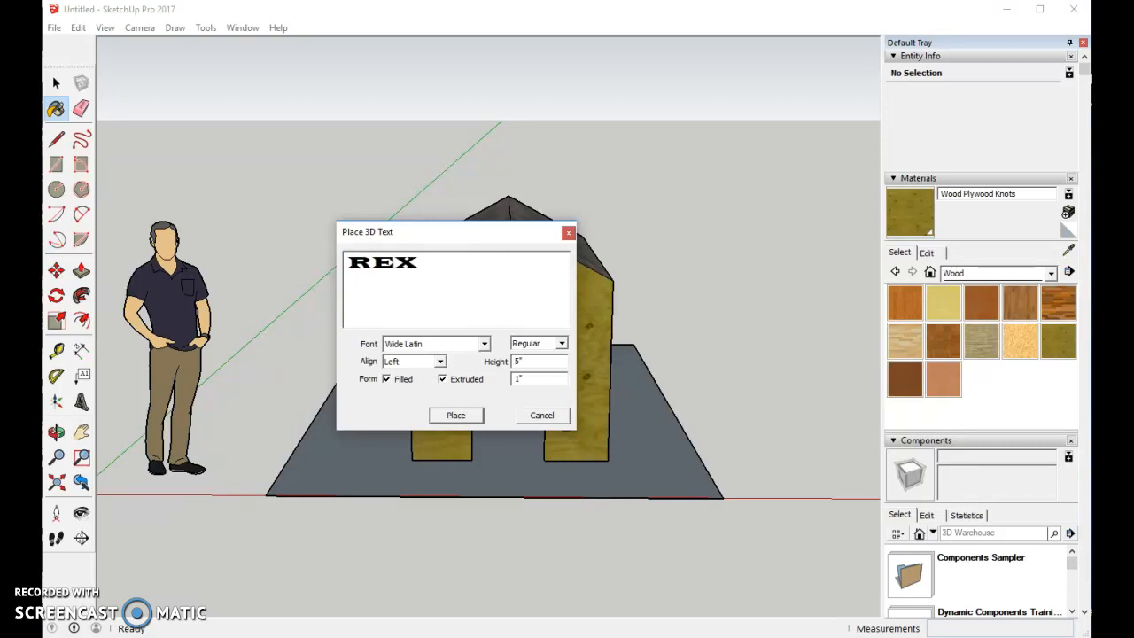
click(455, 415)
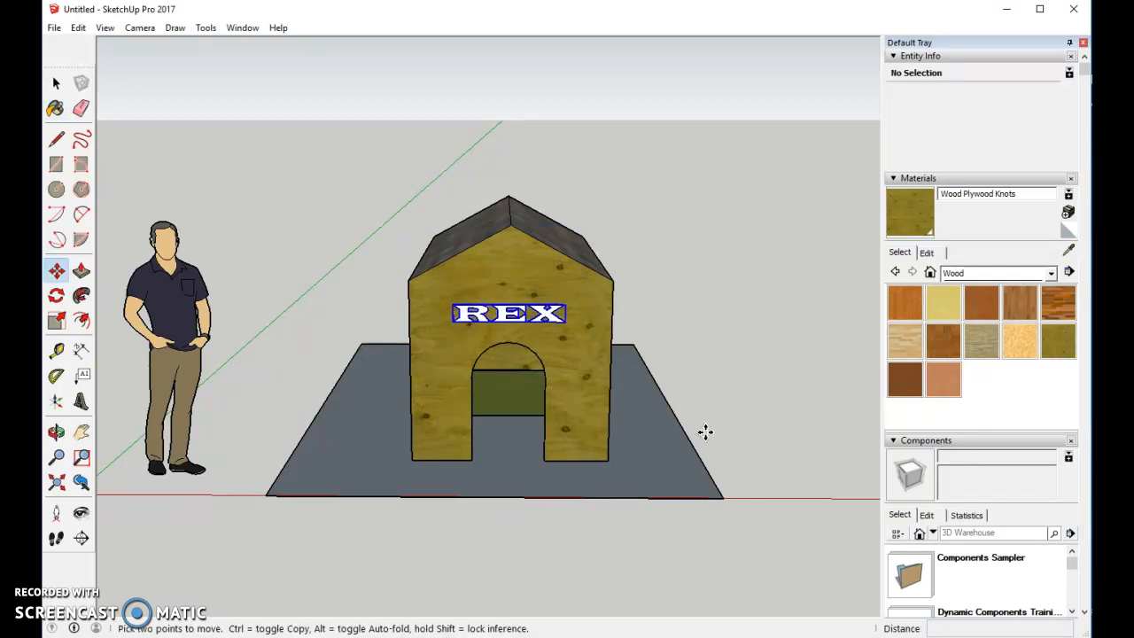
click(55, 83)
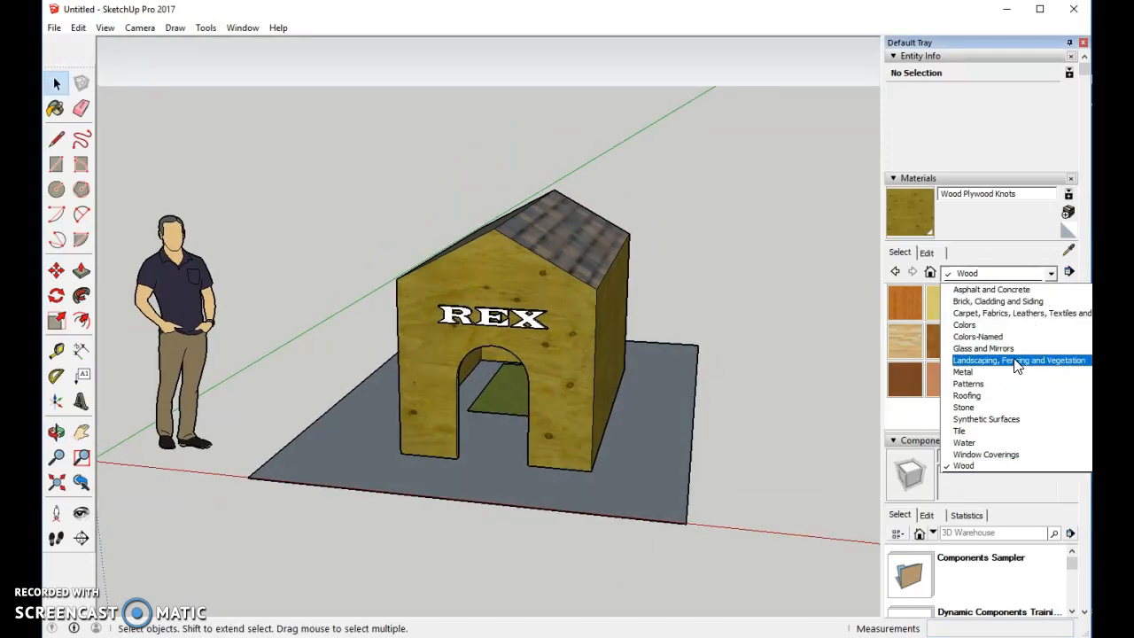
- Paint the base with Groundcover Gravel 1 inch from the landscaping materials
click(1017, 360)
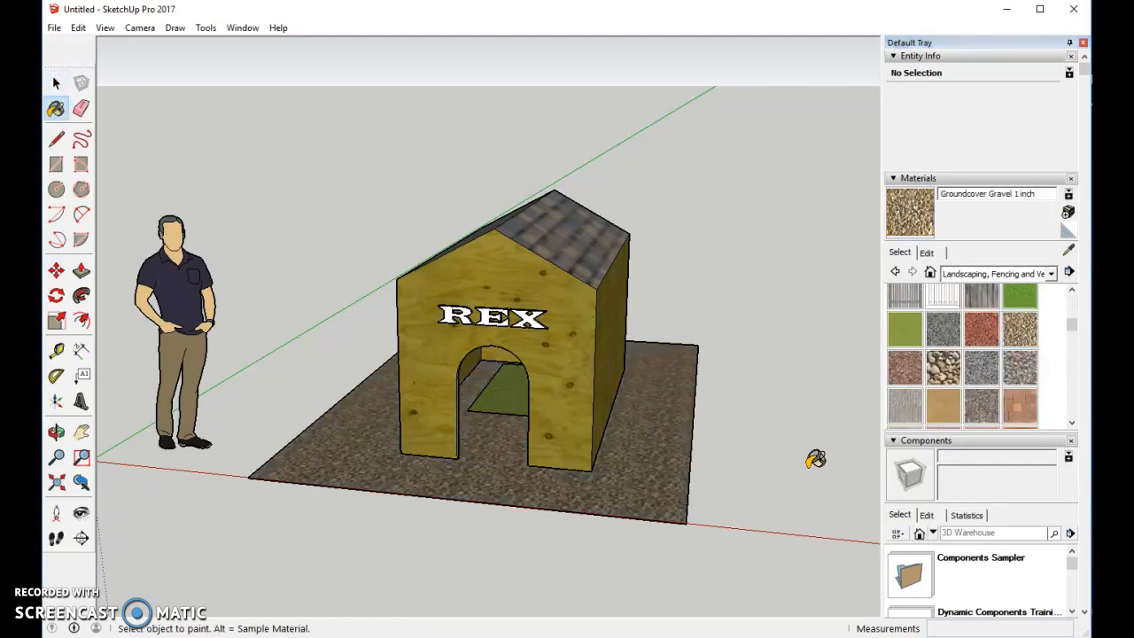
mouse_move(386, 134)
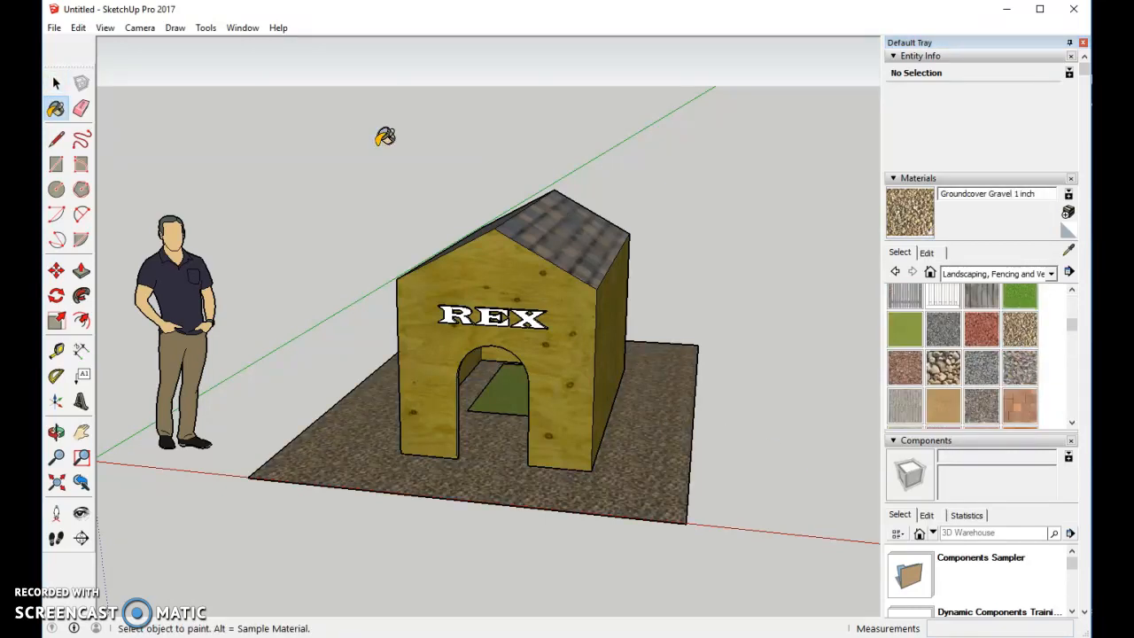